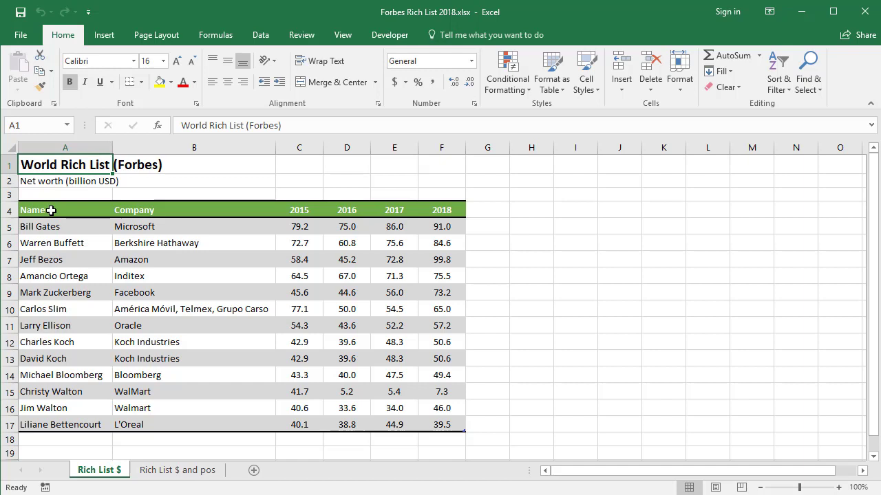
# - Select the Name column together with the 2015–2018 net-worth figures C4:F17
pyautogui.moveTo(37, 210); pyautogui.dragTo(42, 424)
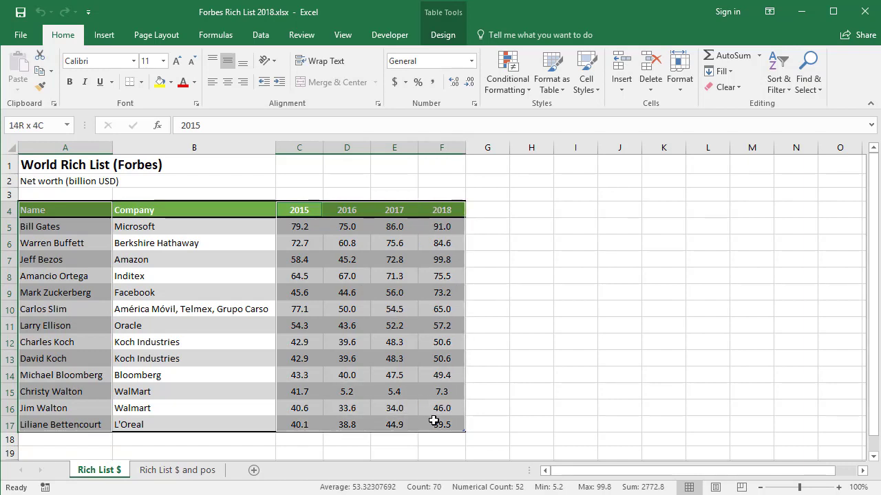
pyautogui.click(298, 210)
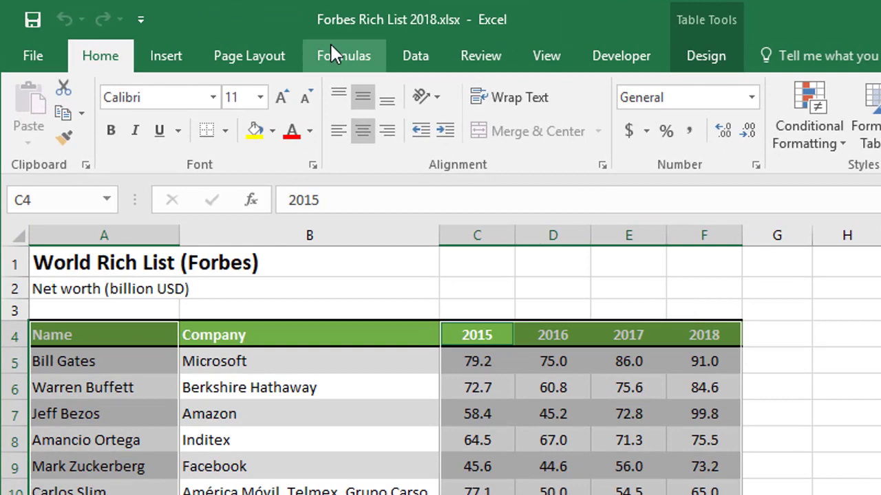
# - Insert a plain 2-D line chart of the selected net-worth data from the Insert ribbon
pyautogui.click(165, 56)
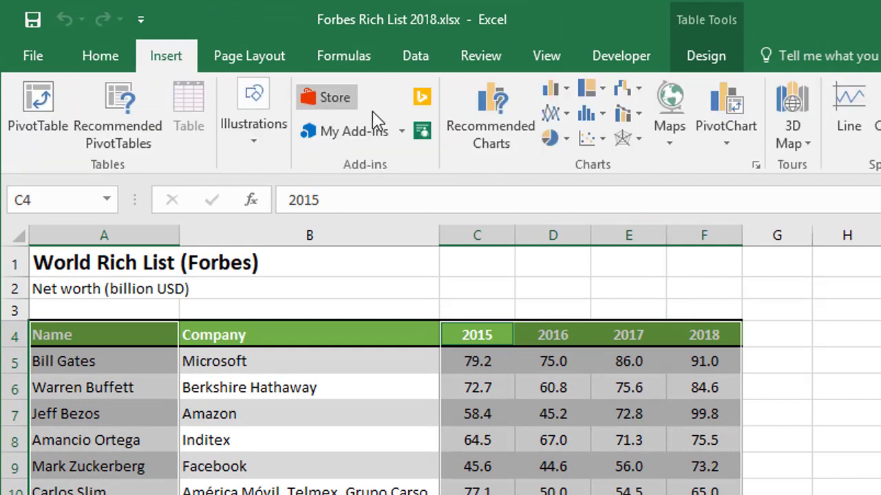
pyautogui.moveTo(554, 113)
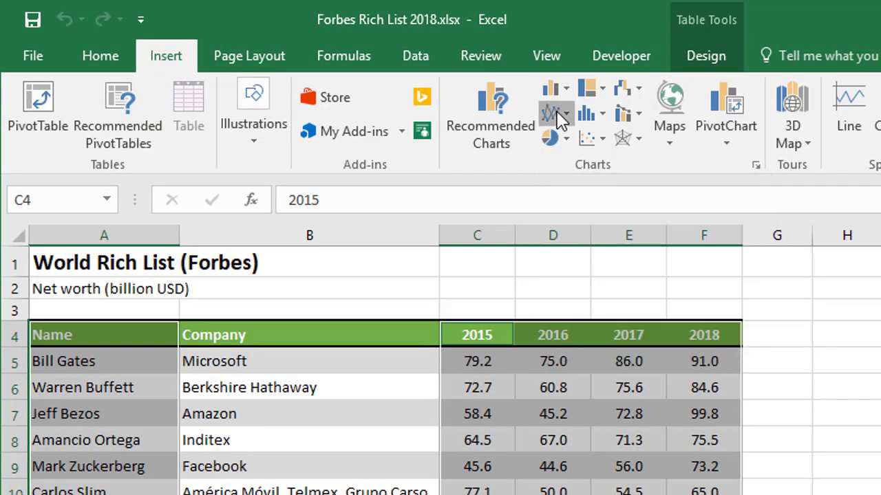
pyautogui.click(555, 114)
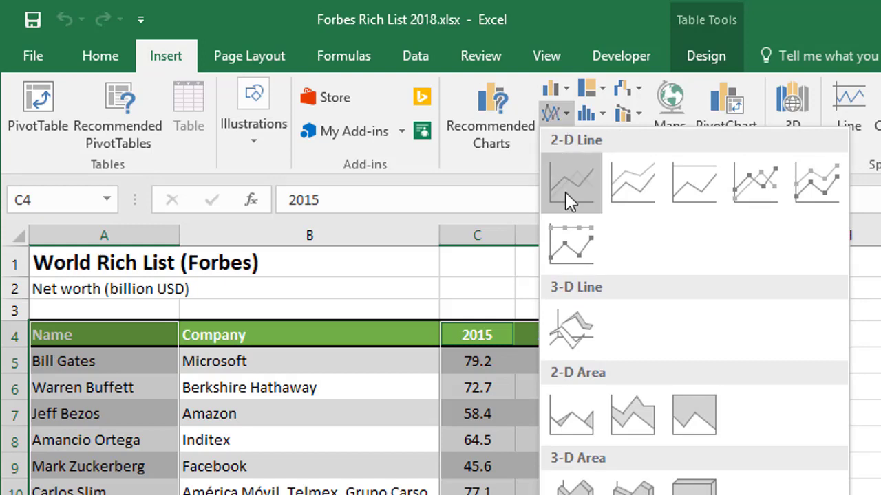
pyautogui.click(571, 182)
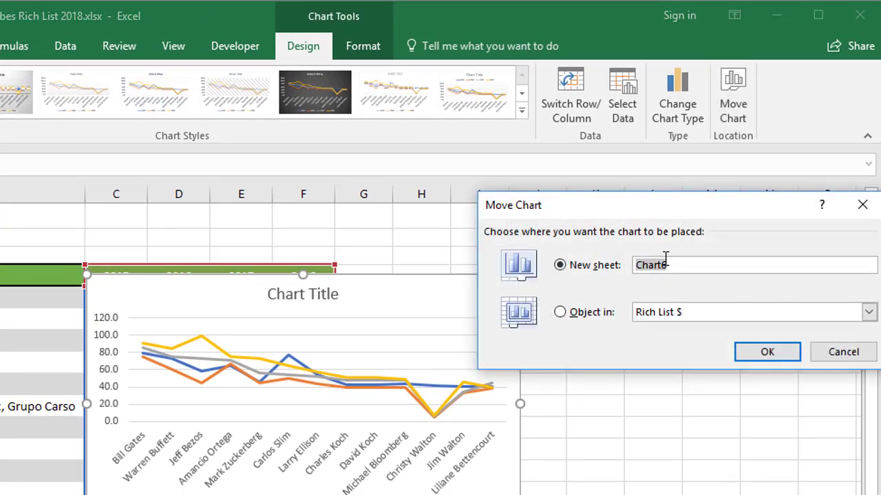
# - Name the new chart sheet 'Line' and confirm moving the chart there
pyautogui.write('Li')
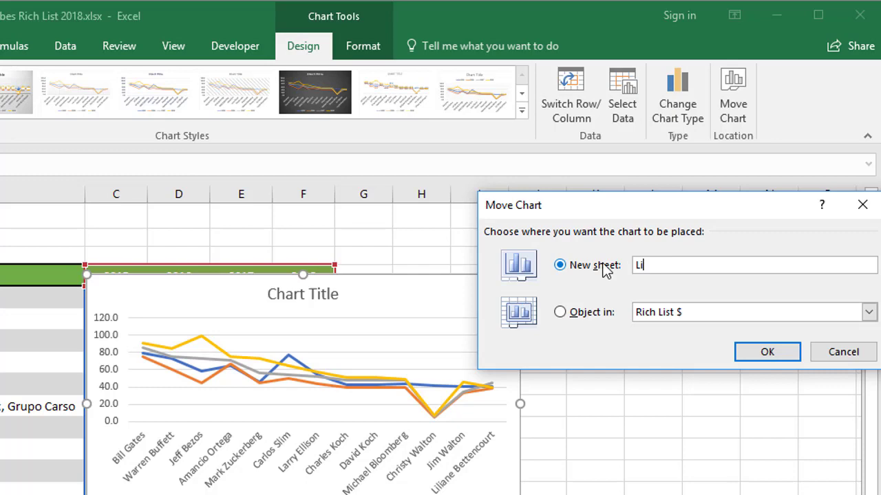
pyautogui.click(768, 352)
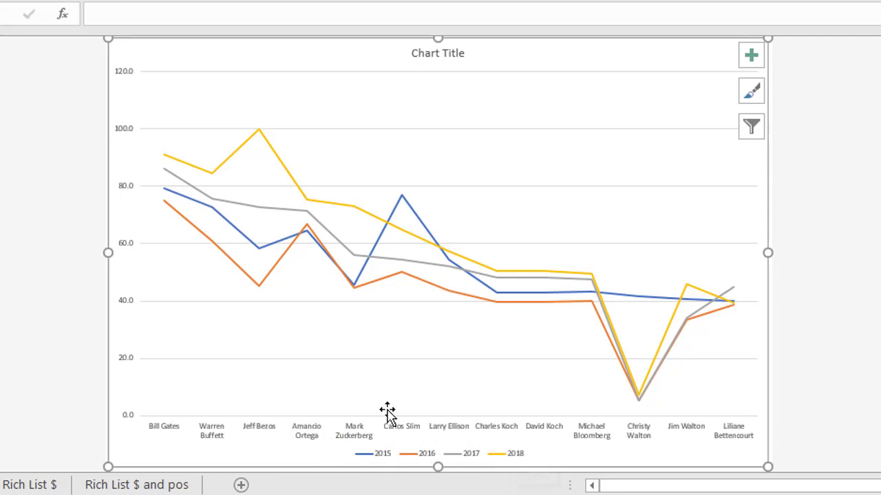
pyautogui.moveTo(159, 145)
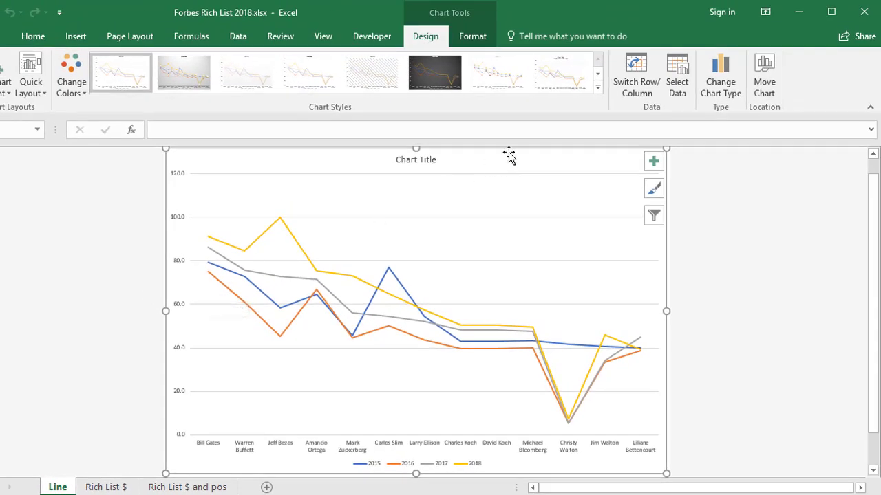
pyautogui.moveTo(636, 76)
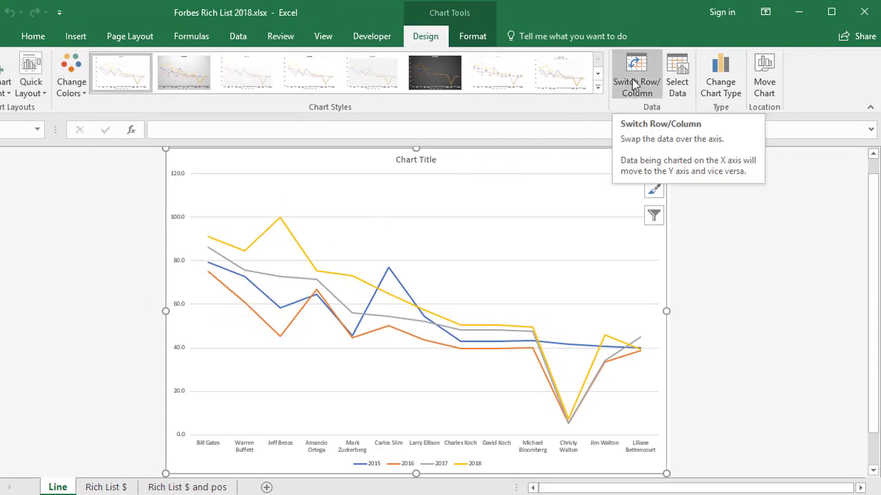
# - Switch rows and columns so each billionaire becomes a line across 2015–2018
pyautogui.click(635, 72)
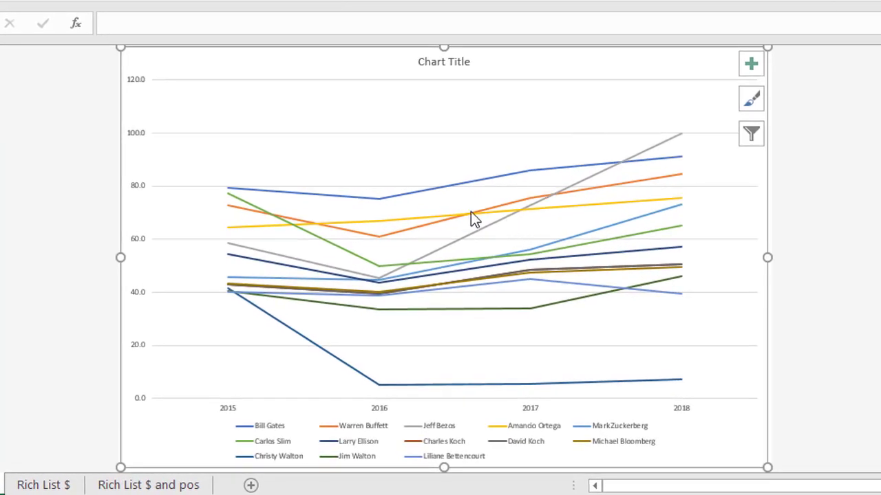
pyautogui.moveTo(396, 447)
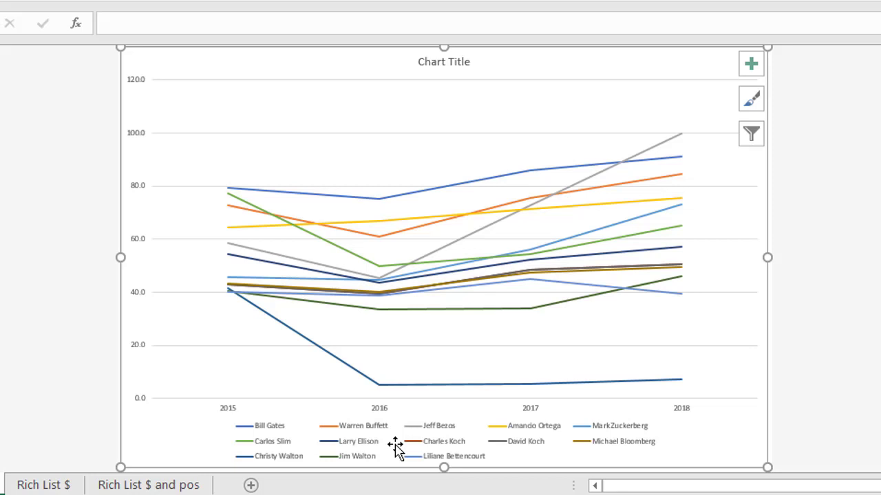
pyautogui.moveTo(392, 440)
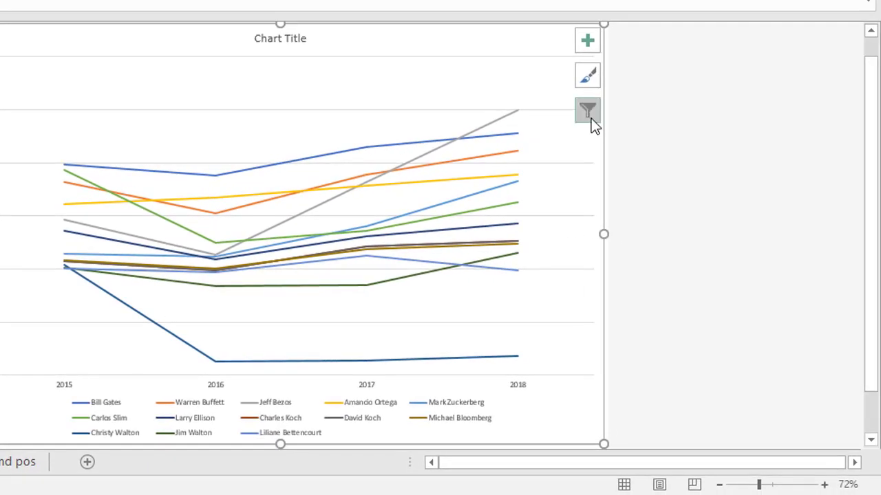
# - Filter the chart series to keep only Bill Gates, Jeff Bezos and Mark Zuckerberg
pyautogui.click(587, 110)
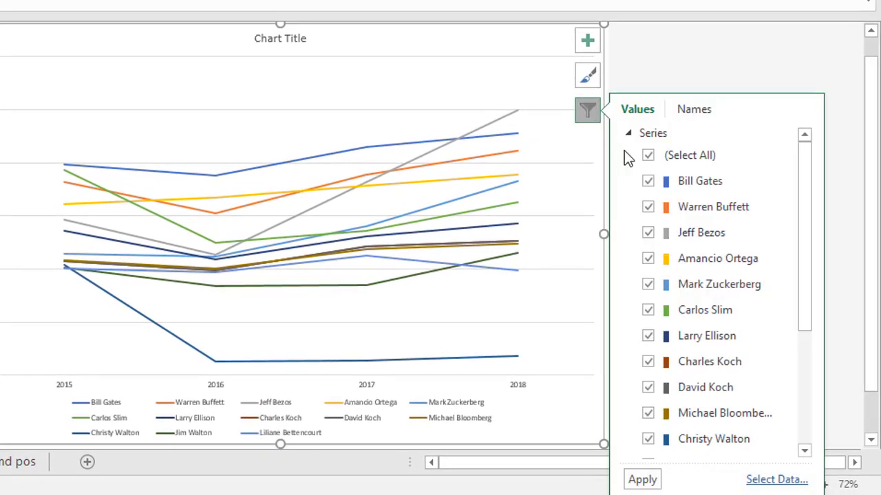
pyautogui.click(648, 155)
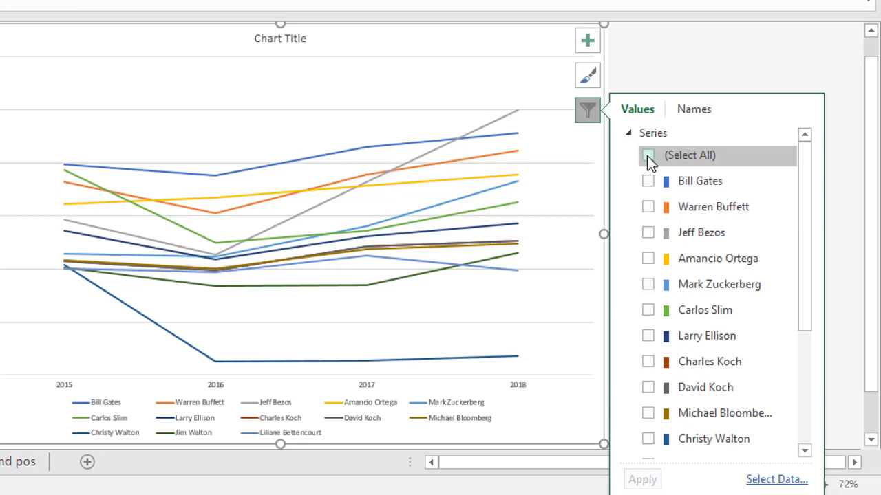
pyautogui.click(648, 181)
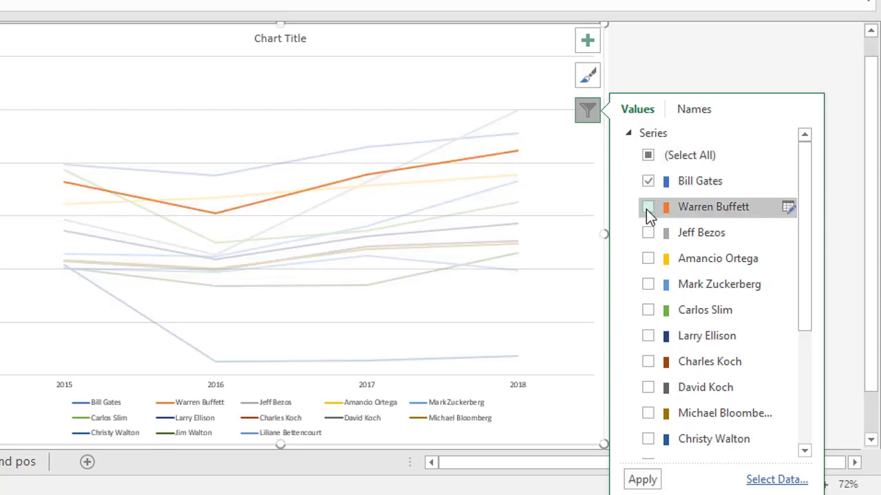
pyautogui.click(648, 206)
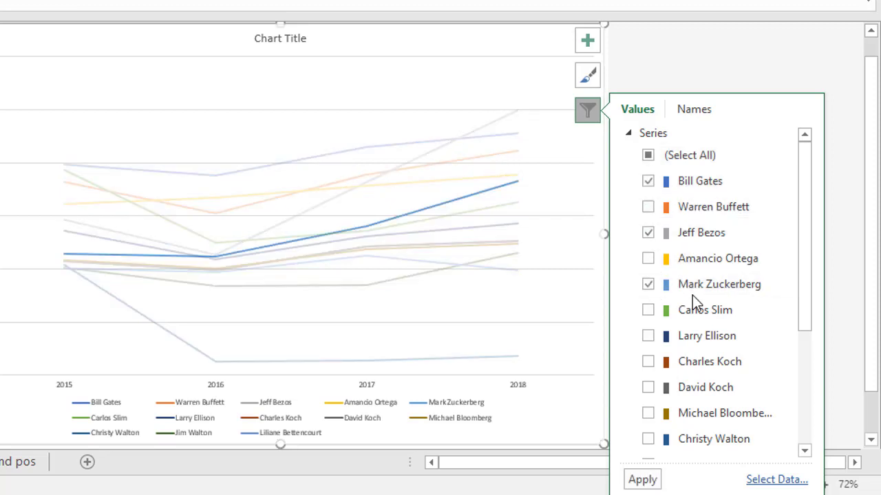
pyautogui.click(641, 479)
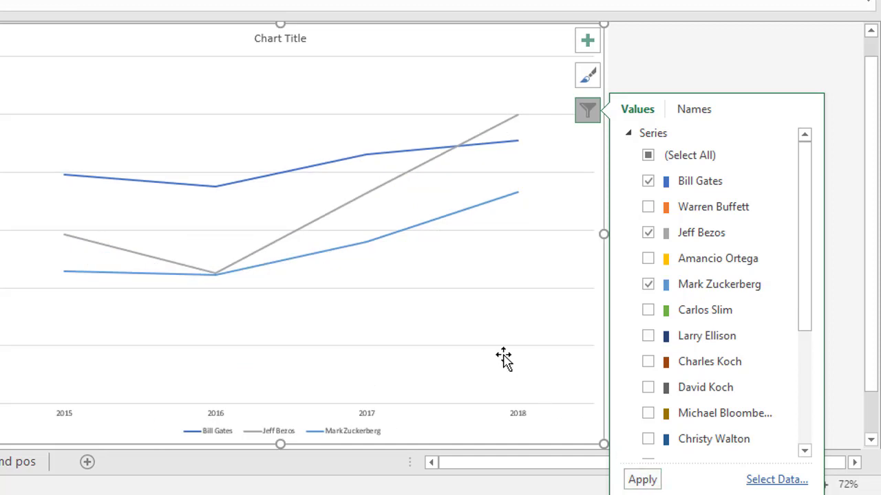
pyautogui.moveTo(440, 325)
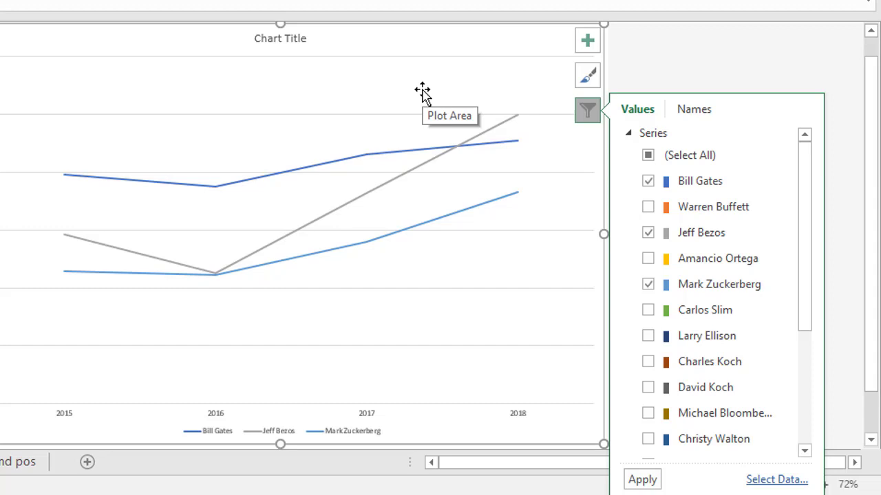
pyautogui.moveTo(325, 177)
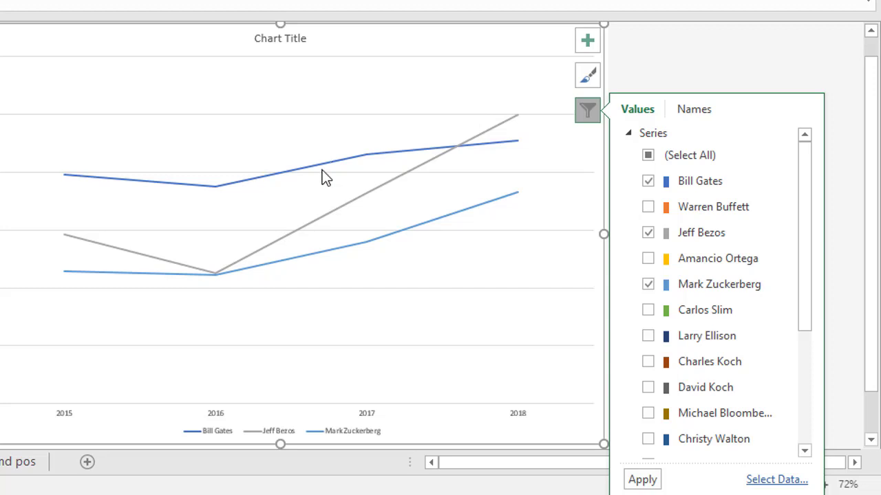
# - Format the Bill Gates data series with a smoothed line in the Fill & Line settings
pyautogui.rightClick(326, 175)
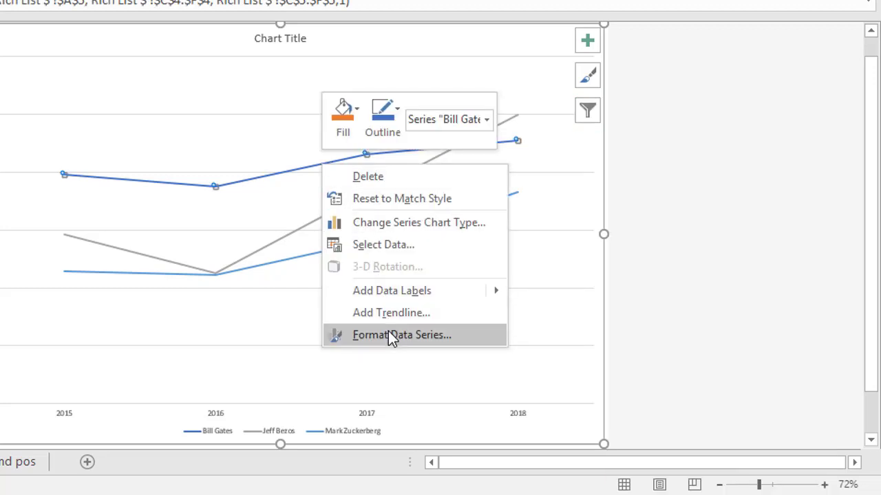
pyautogui.click(401, 335)
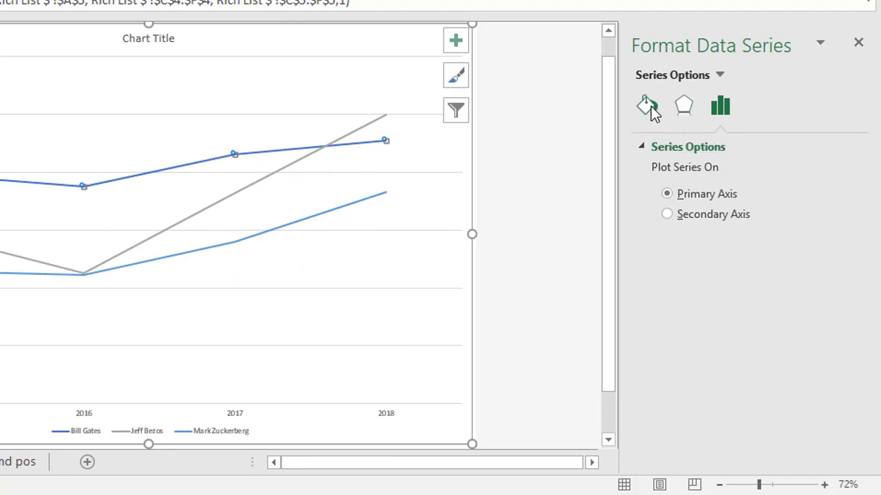
pyautogui.click(646, 106)
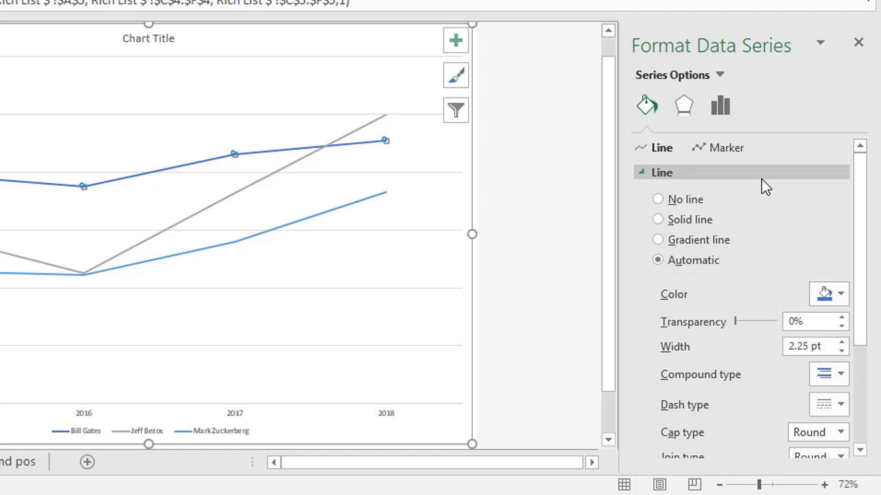
pyautogui.scroll(-3)
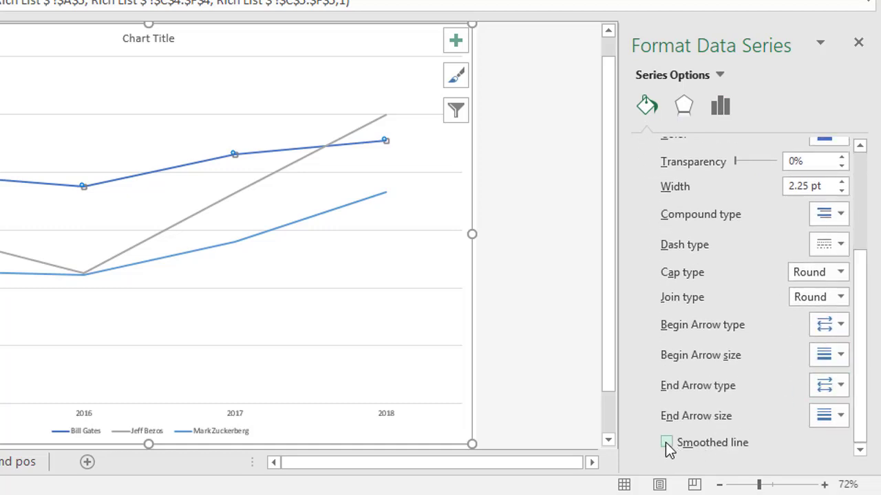
pyautogui.click(666, 443)
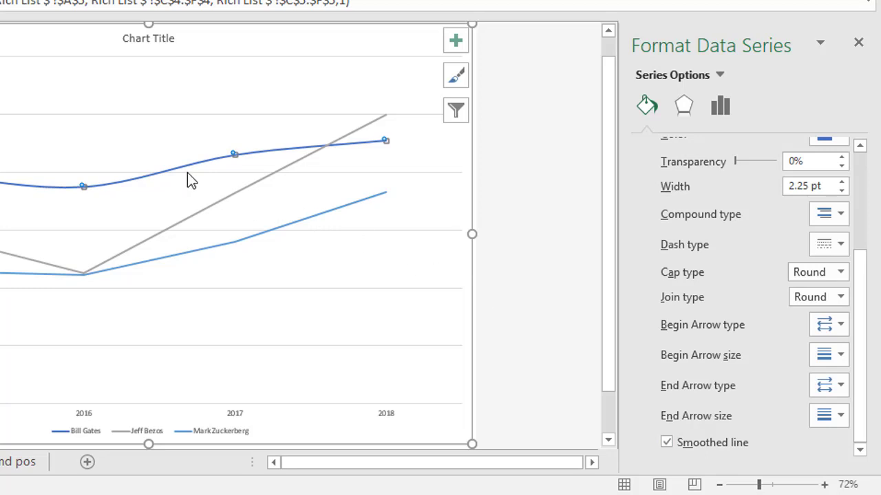
pyautogui.moveTo(183, 178)
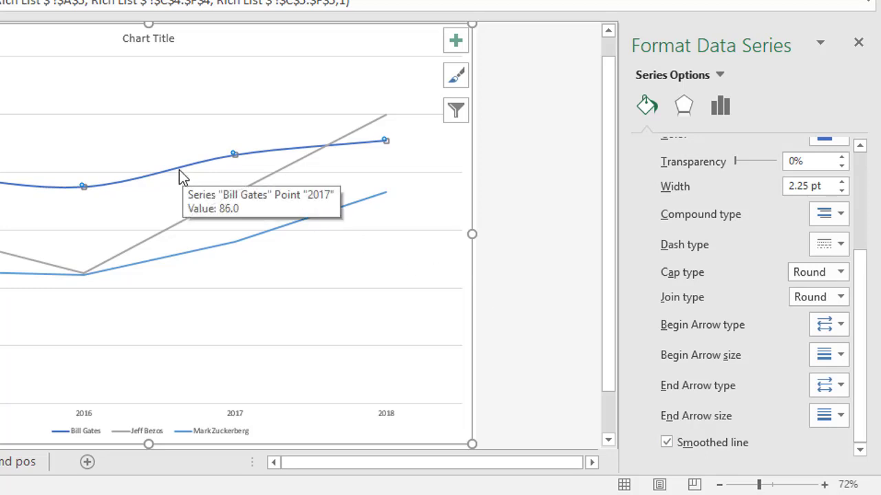
pyautogui.moveTo(199, 220)
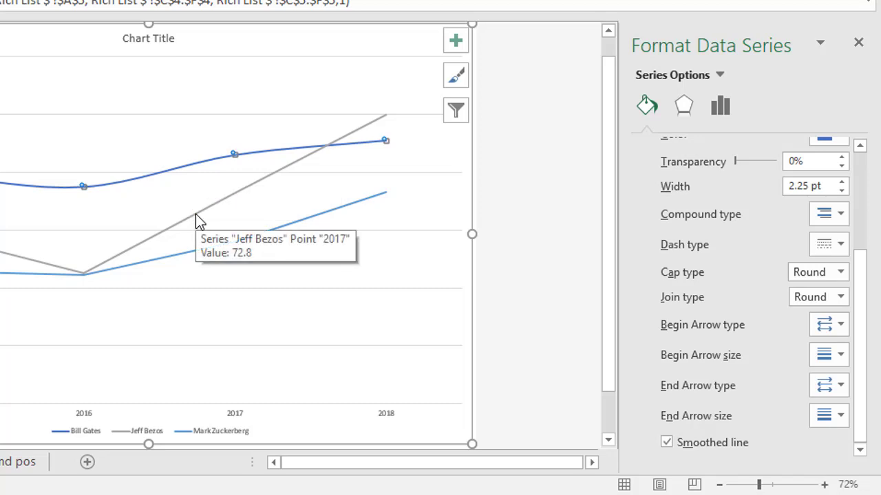
pyautogui.moveTo(748, 230)
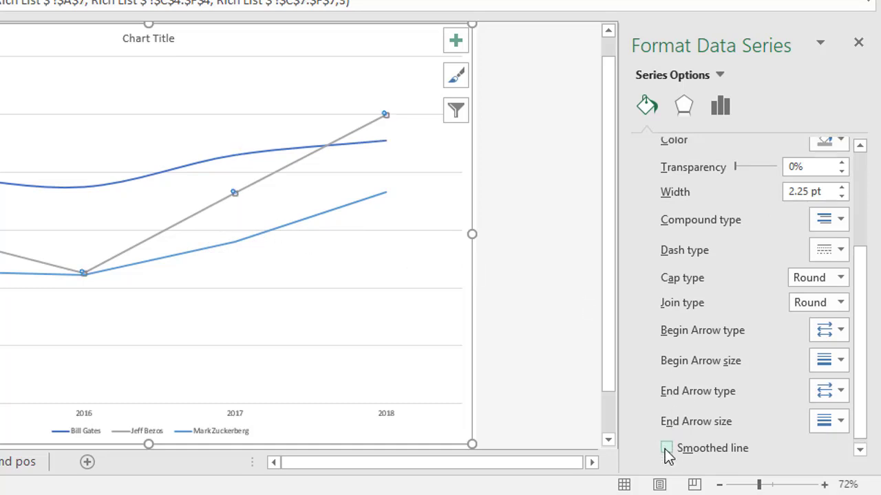
# - Enable Smoothed line for the Jeff Bezos and Mark Zuckerberg series as well
pyautogui.click(666, 448)
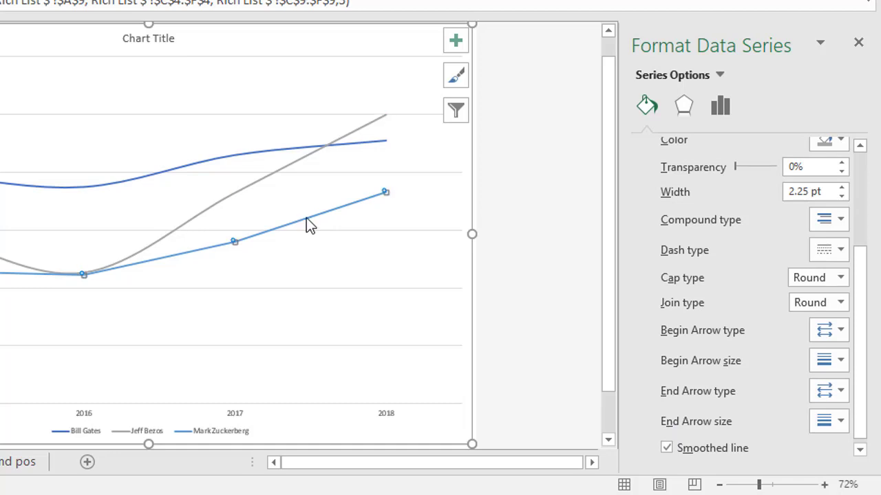
pyautogui.click(666, 448)
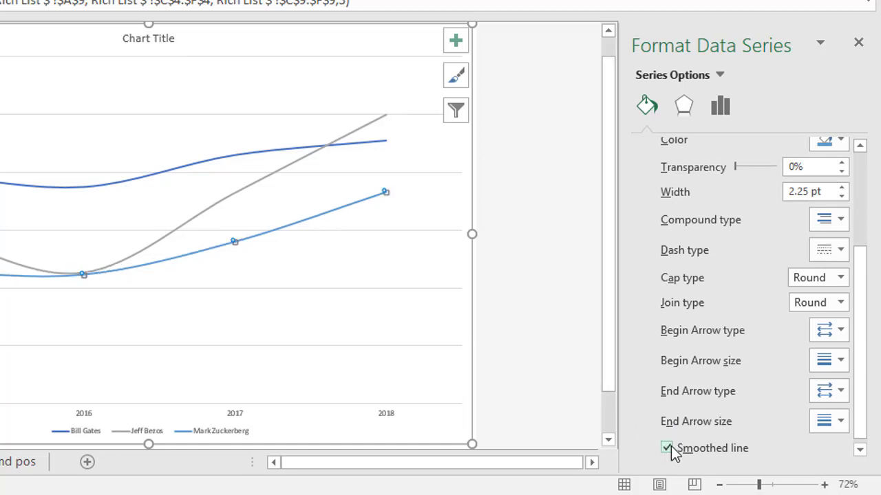
pyautogui.moveTo(696, 450)
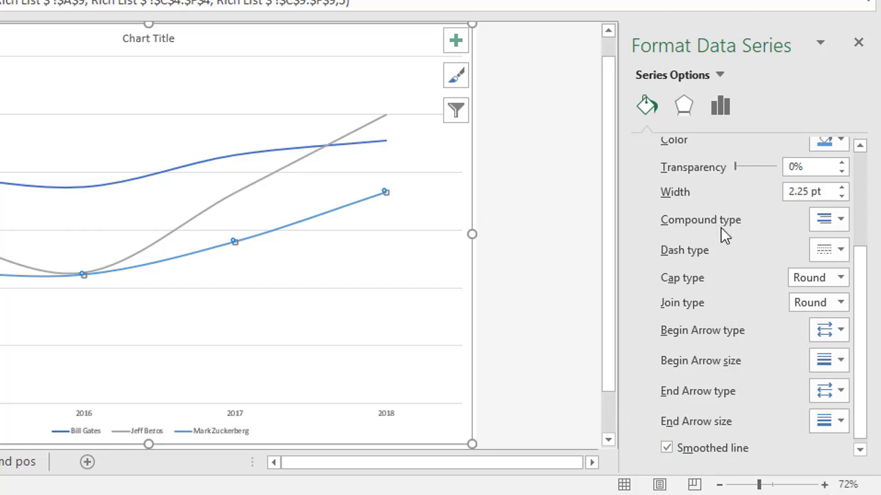
pyautogui.moveTo(731, 330)
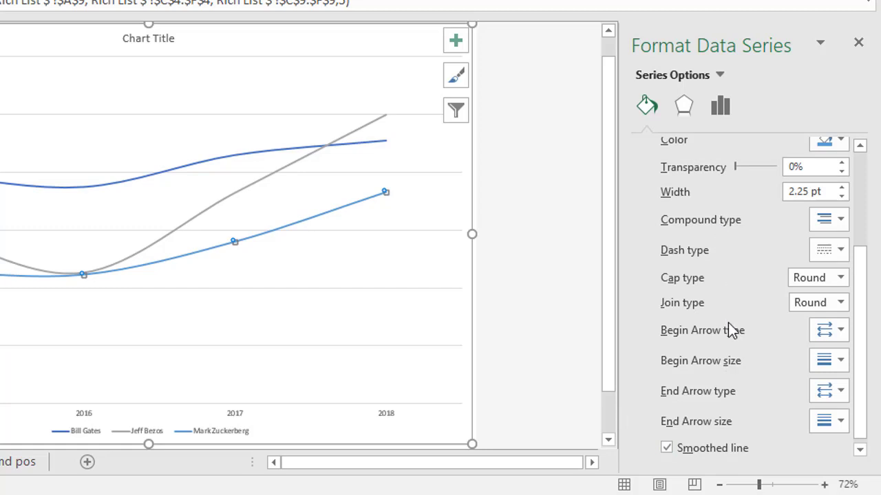
pyautogui.moveTo(784, 252)
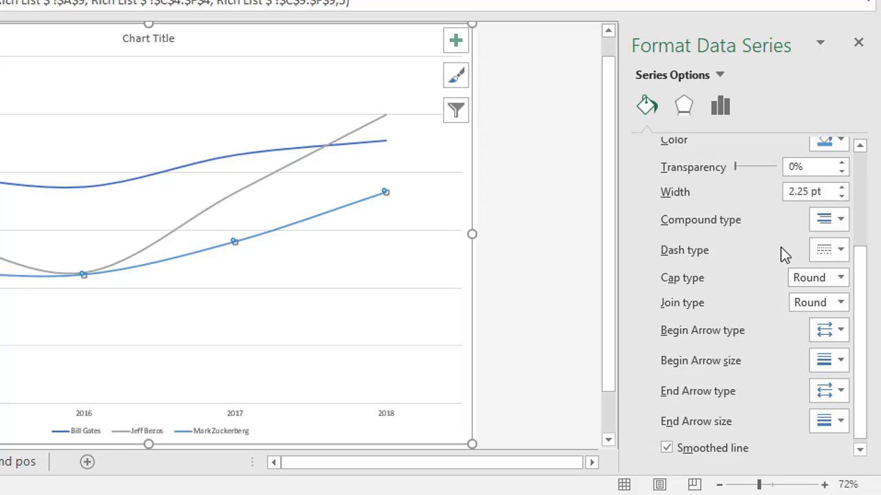
pyautogui.moveTo(742, 149)
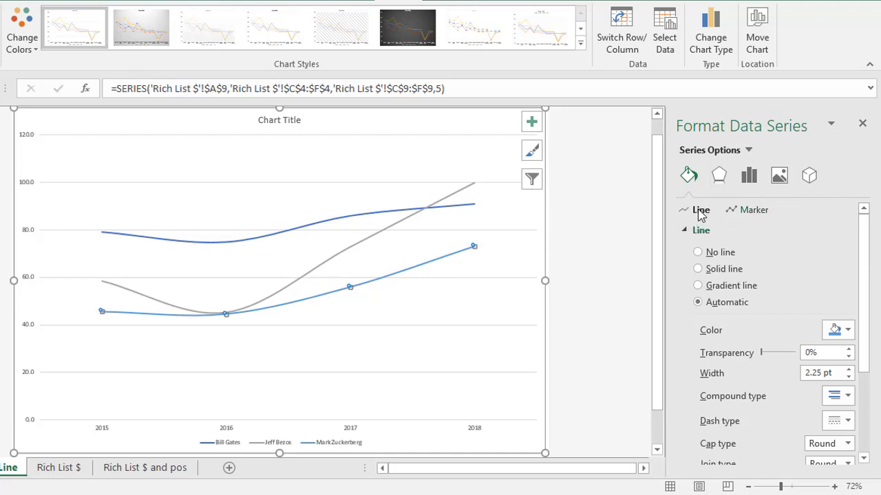
# - Give the Mark Zuckerberg series built-in square markers and raise their size to 10
pyautogui.click(752, 210)
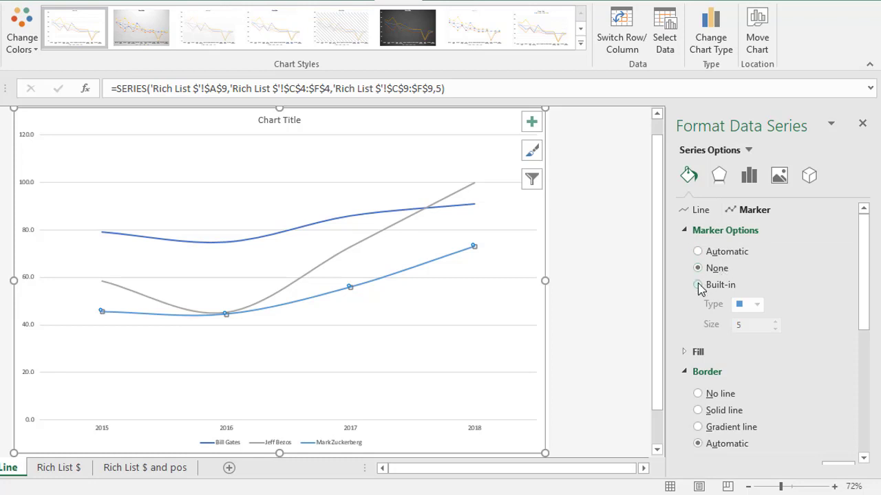
pyautogui.click(697, 285)
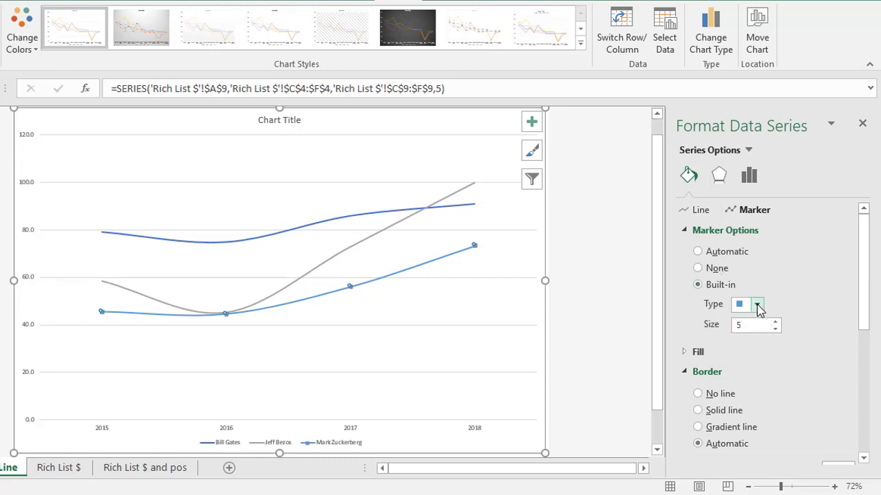
pyautogui.click(757, 305)
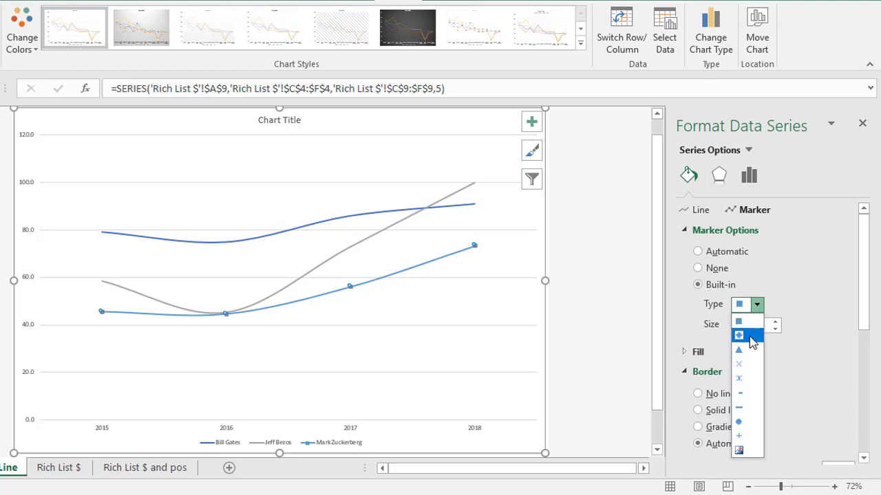
pyautogui.click(738, 337)
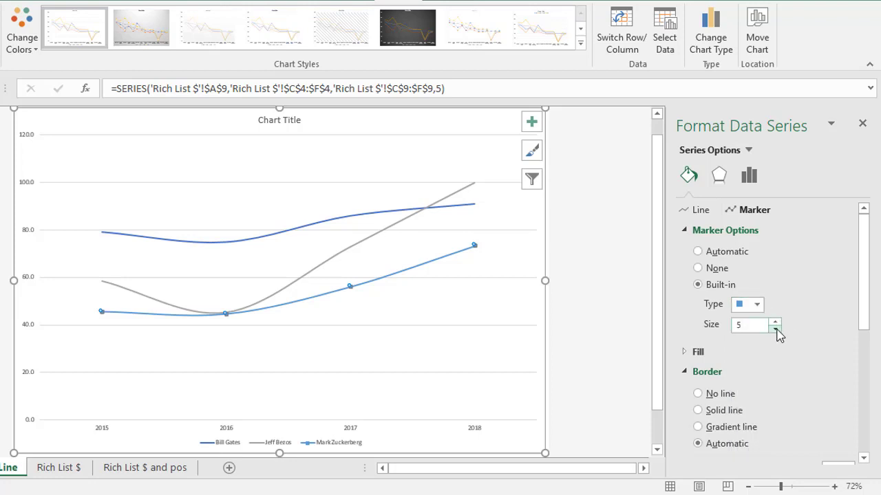
pyautogui.click(775, 321)
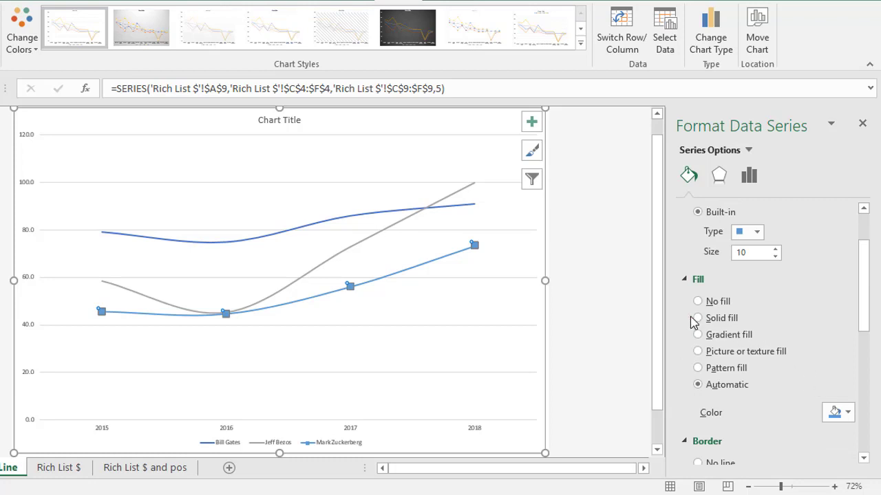
# - Set the Mark Zuckerberg markers to a solid red fill
pyautogui.click(698, 318)
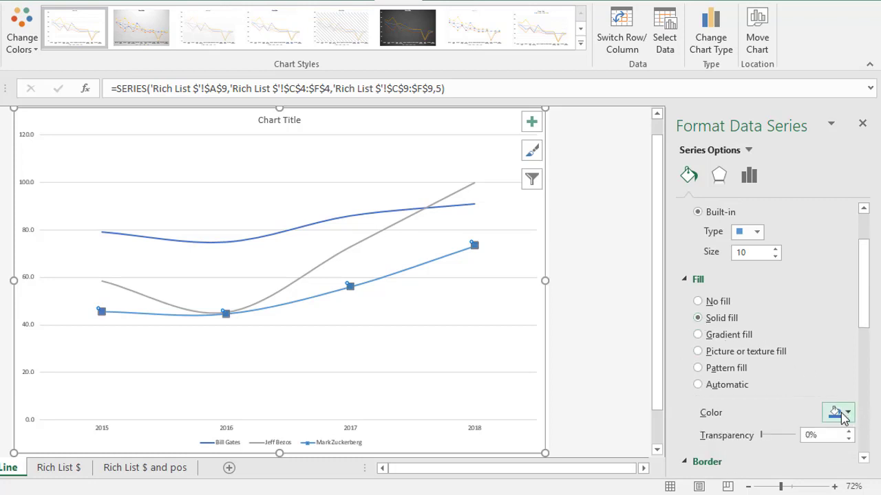
pyautogui.click(833, 413)
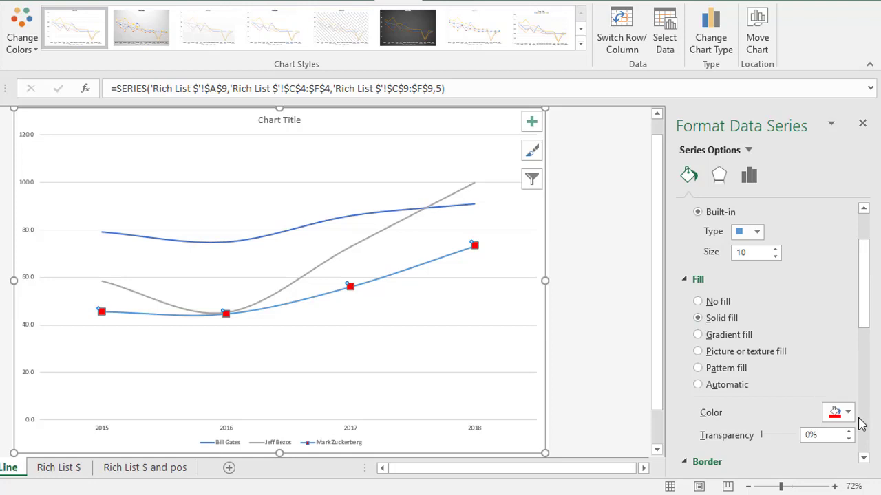